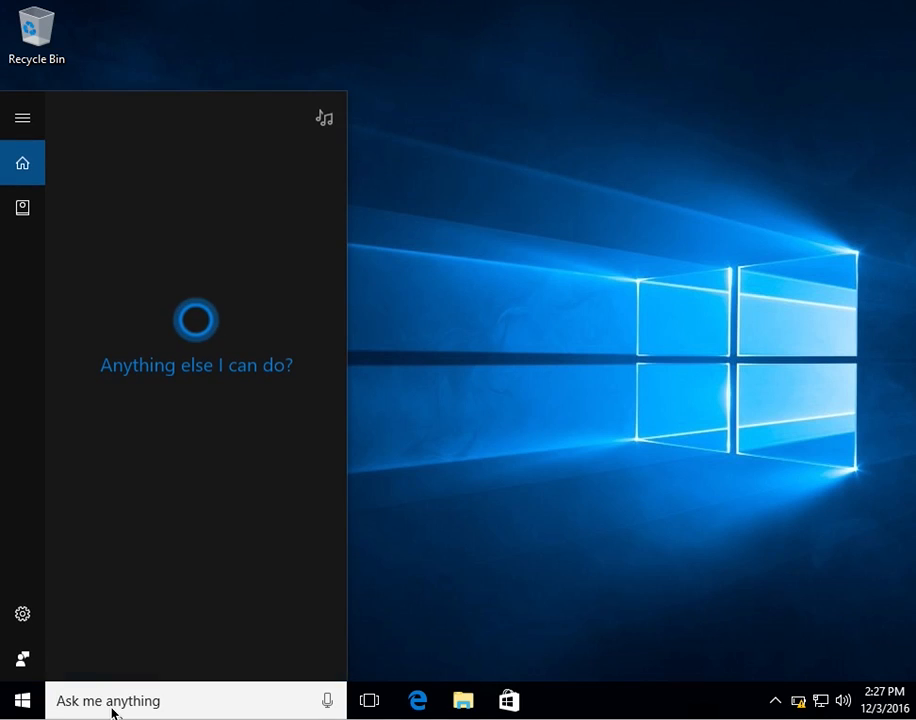
Search Start for "services" and dismiss the low battery warning.
type("services")
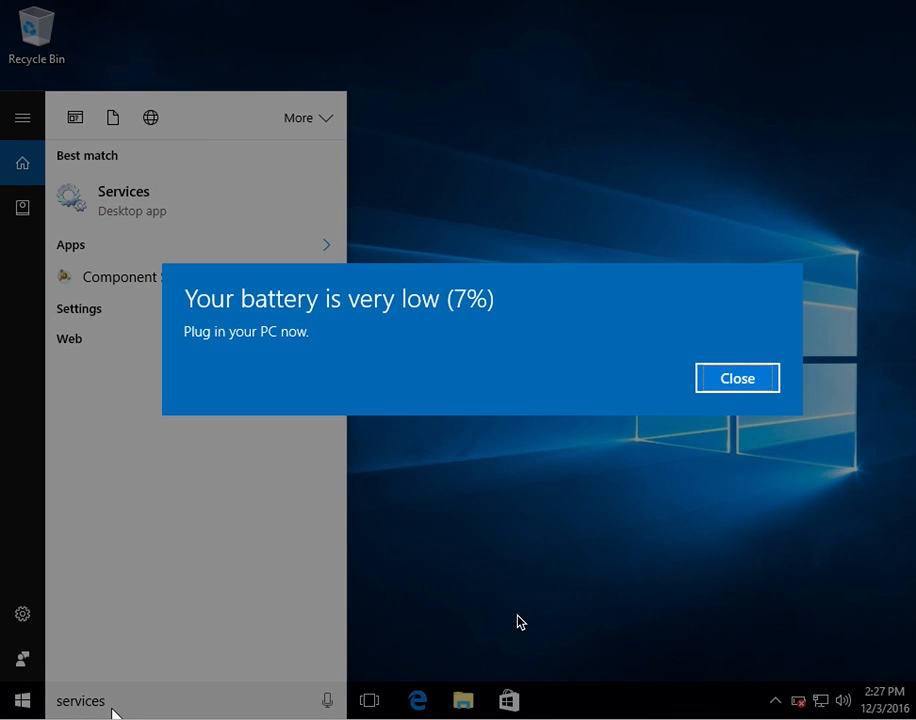
left_click(736, 378)
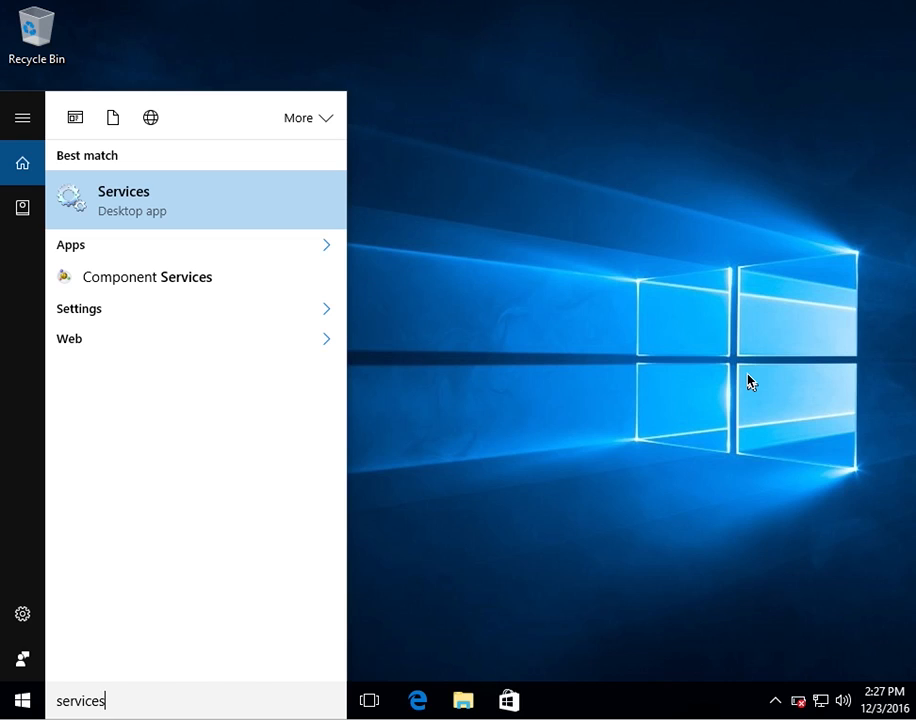
mouse_move(140, 216)
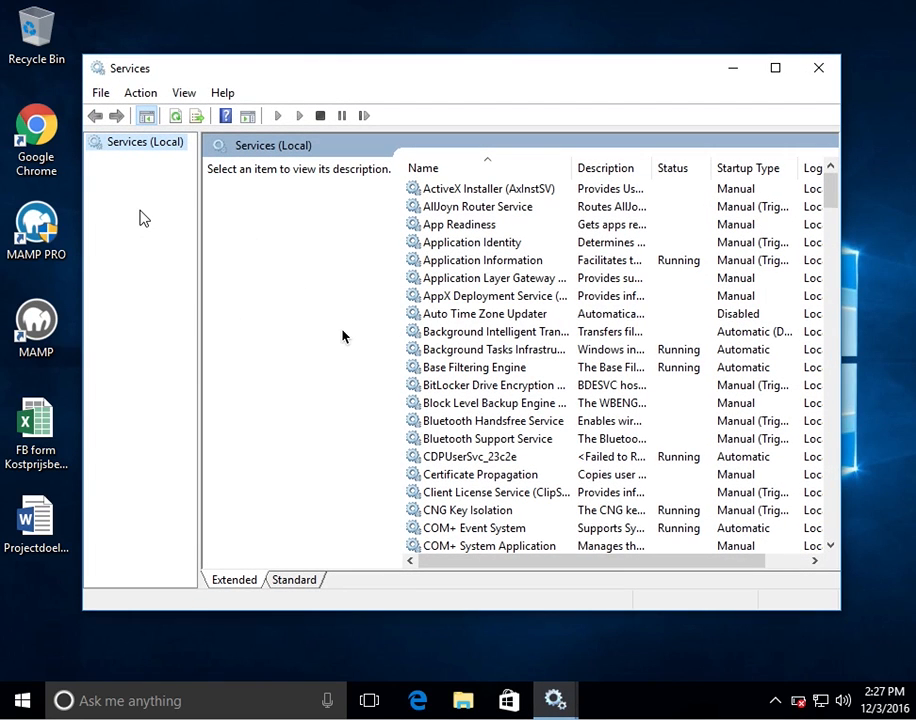
mouse_move(838, 198)
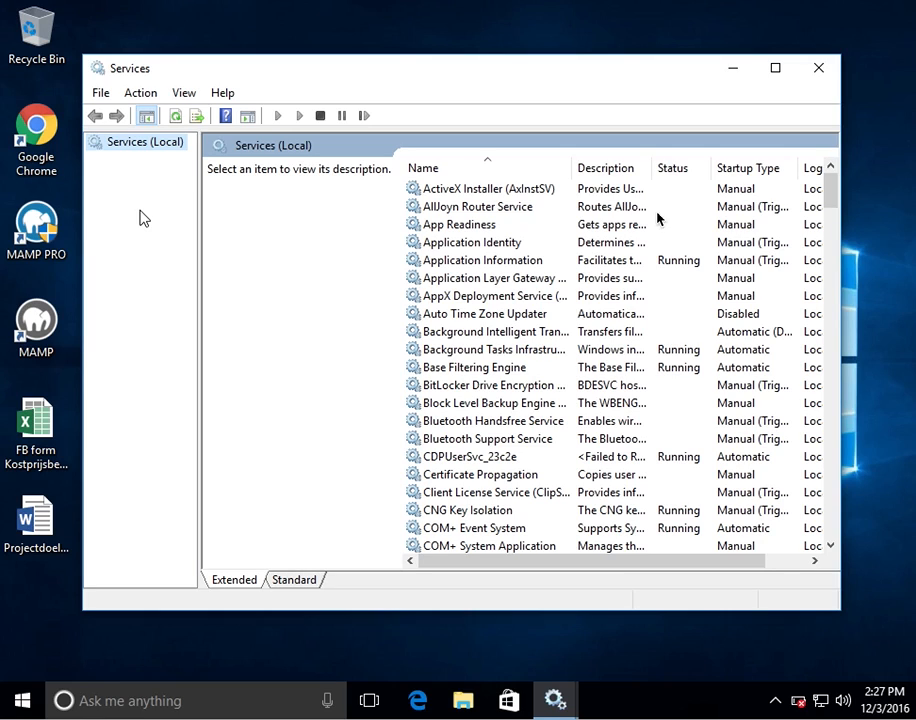
Select the Windows Firewall service in the list to show its details.
scroll("down", 3)
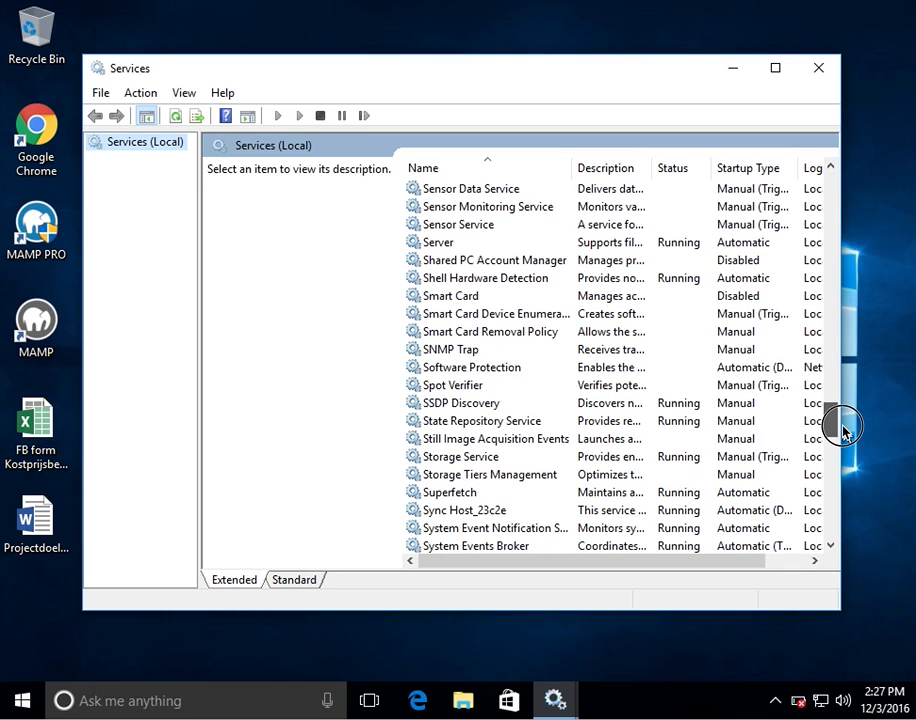
scroll("down", 3)
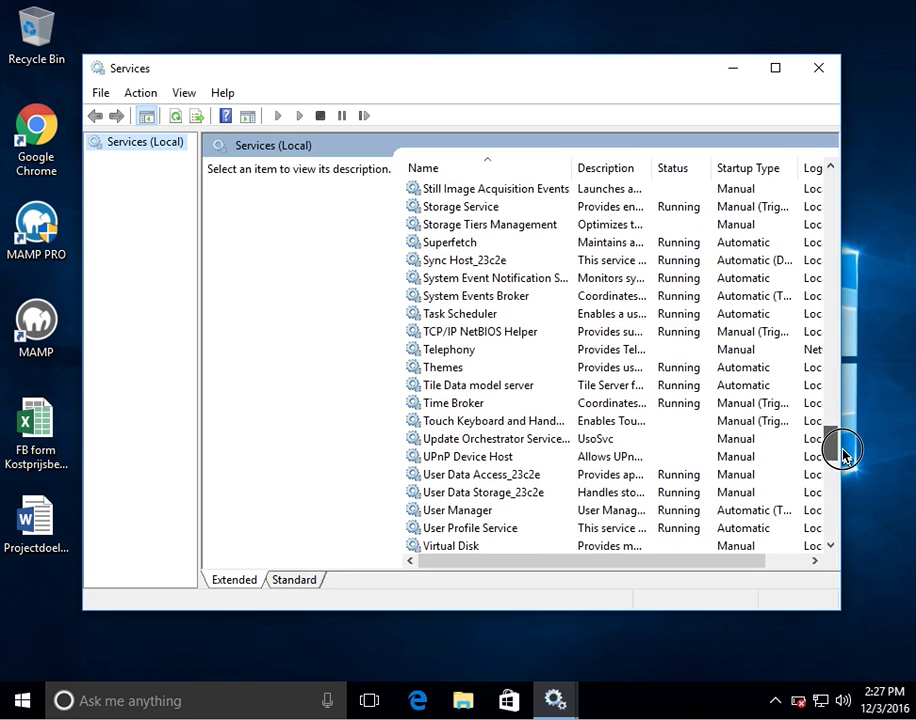
scroll("down", 3)
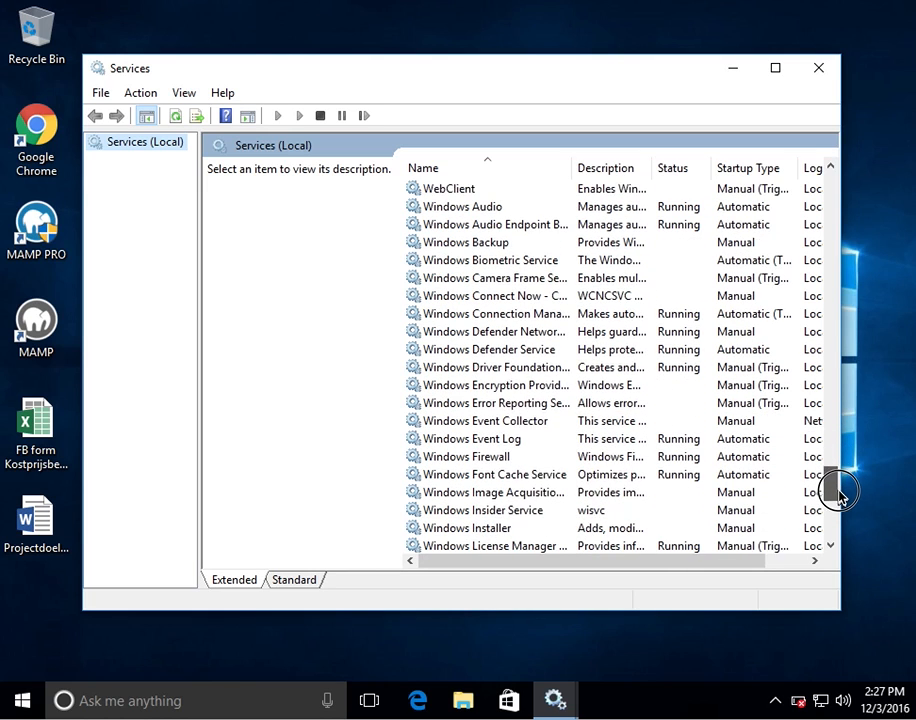
left_click(468, 438)
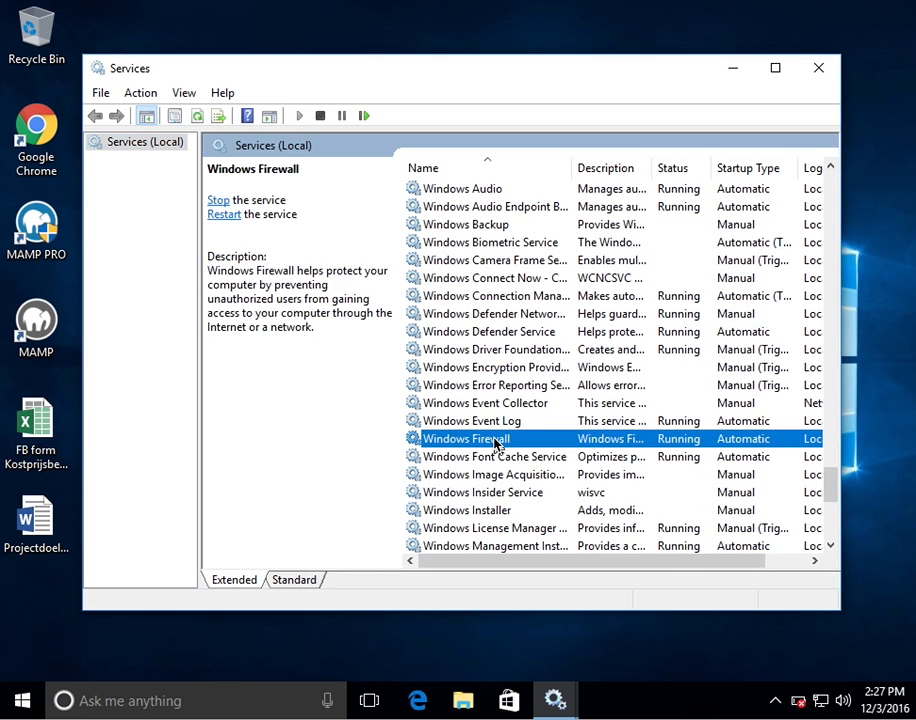
mouse_move(840, 438)
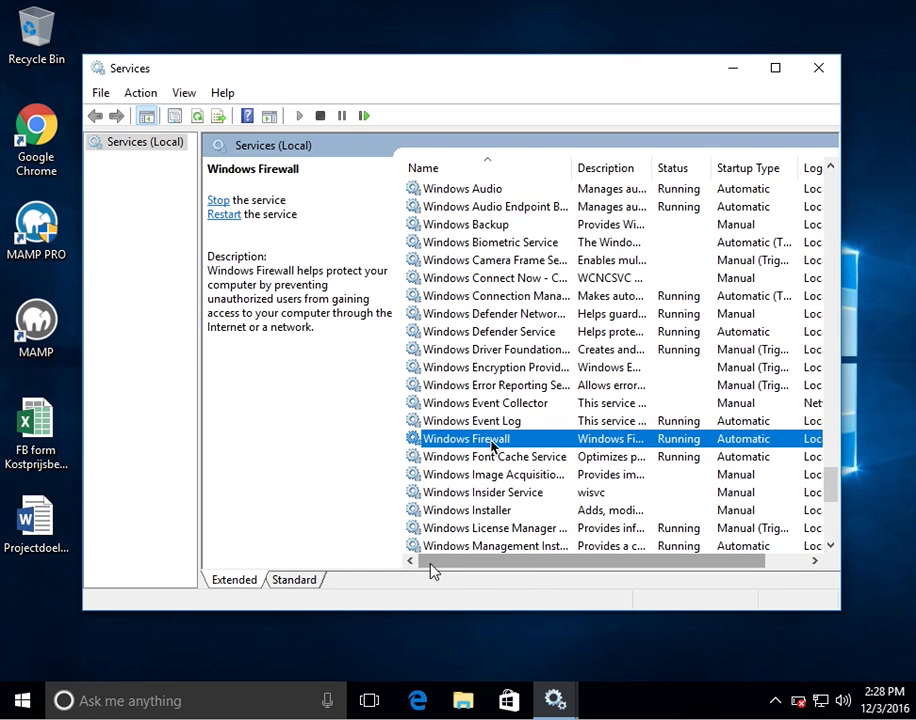
Stop the Windows Firewall service from its right-click menu.
right_click(468, 438)
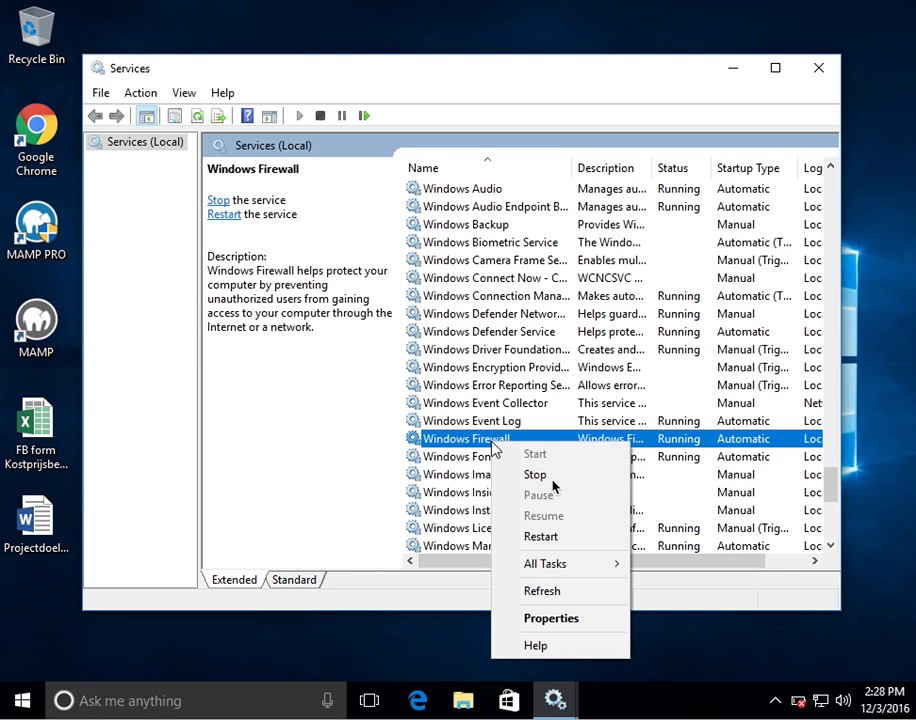
left_click(536, 474)
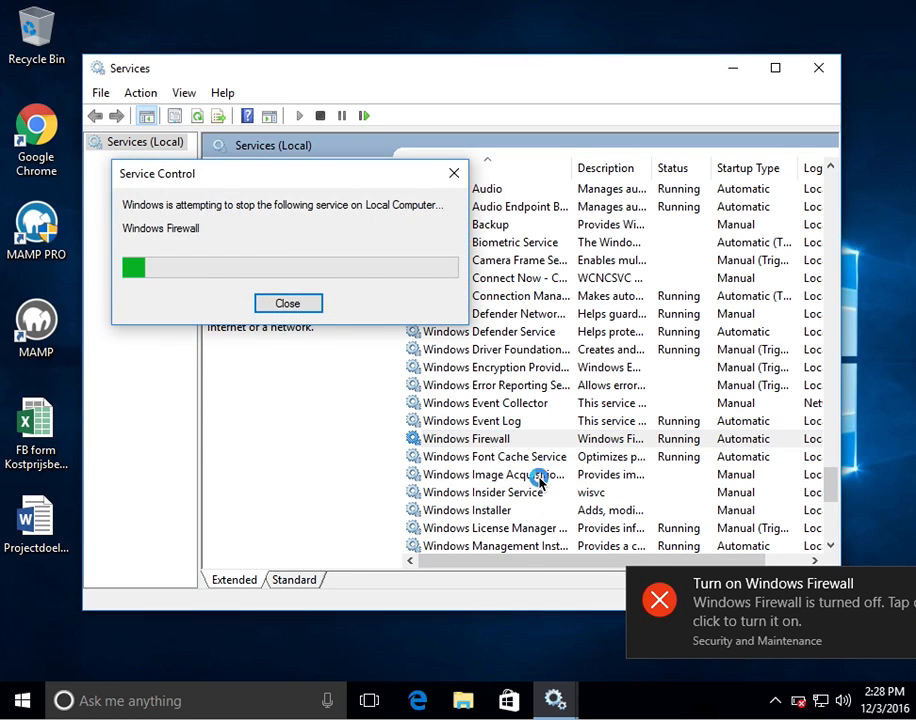